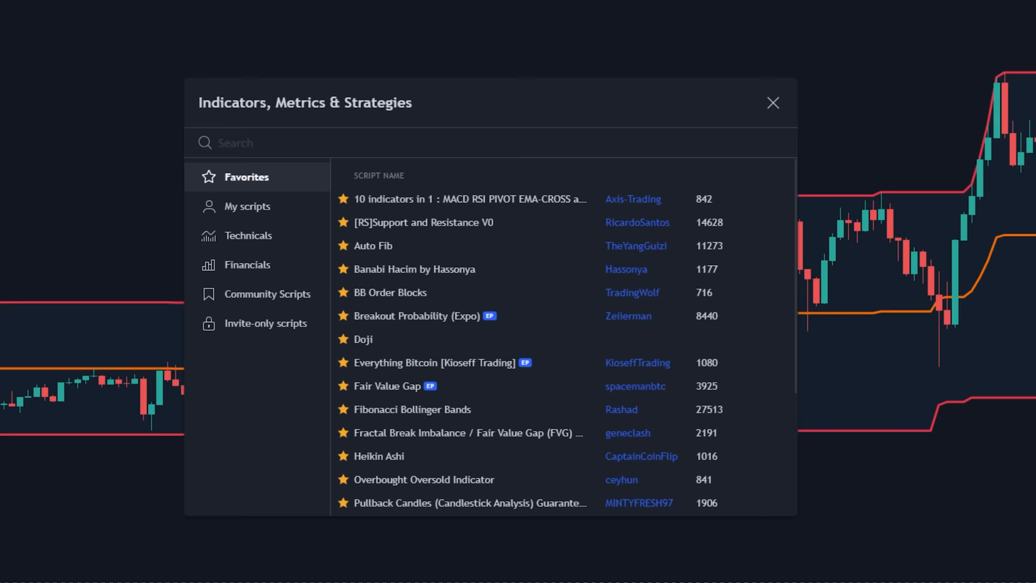
Step: Add the LWTI indicator to the chart via the indicator search for 'lwti'
type("lwti")
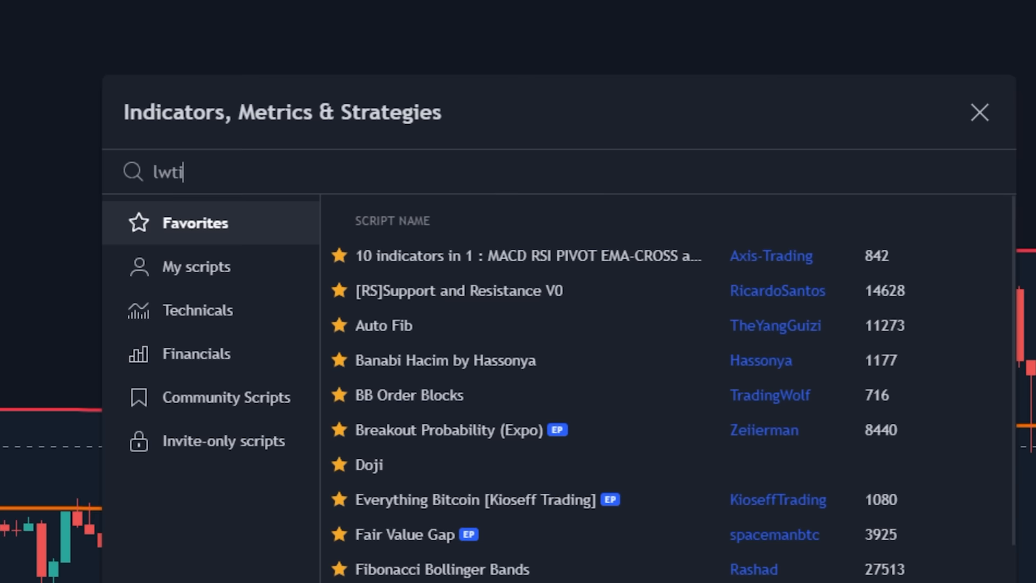
left_click(979, 111)
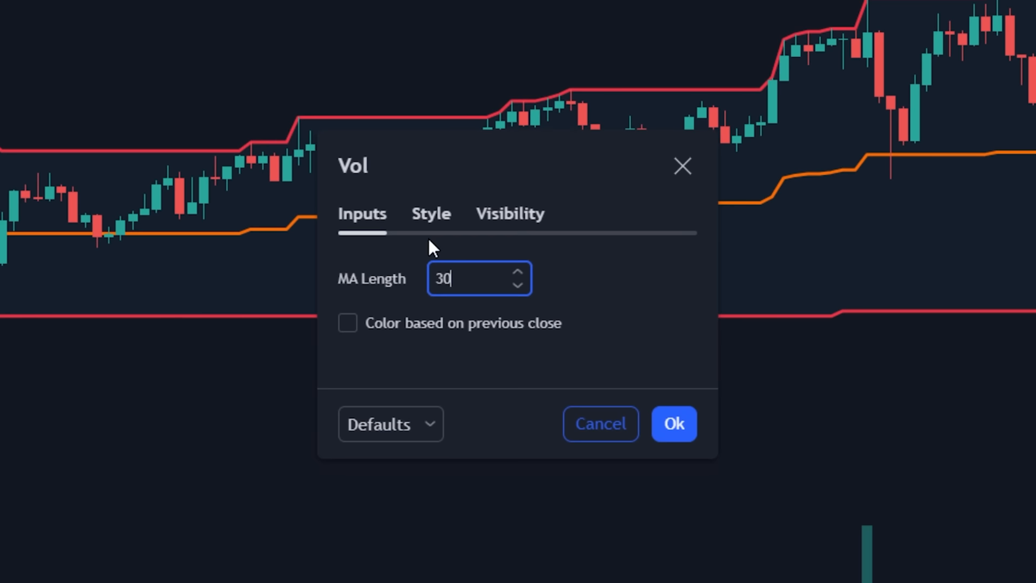
Step: Apply the Vol indicator with MA Length 30, showing volume bars below price
left_click(673, 424)
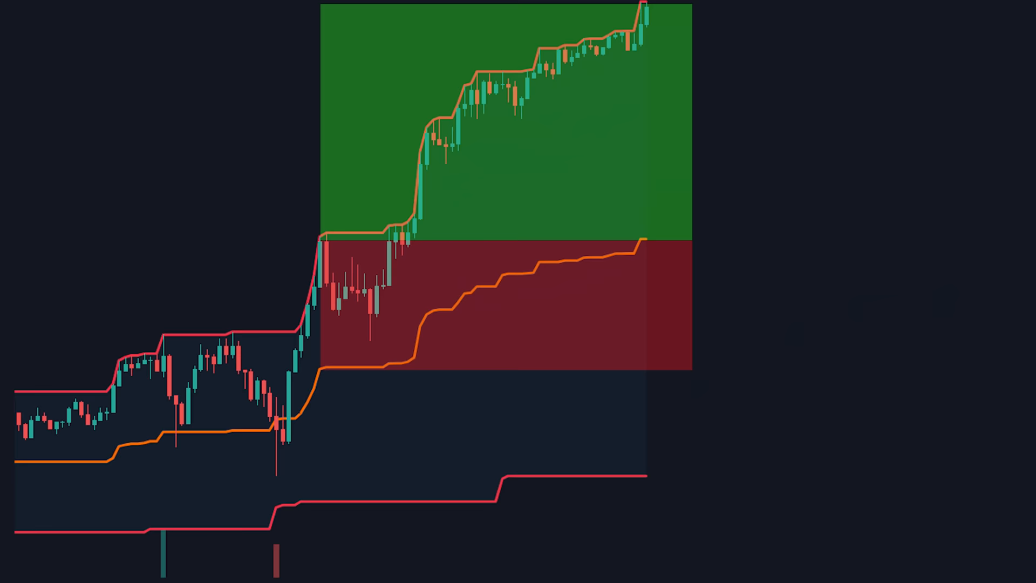